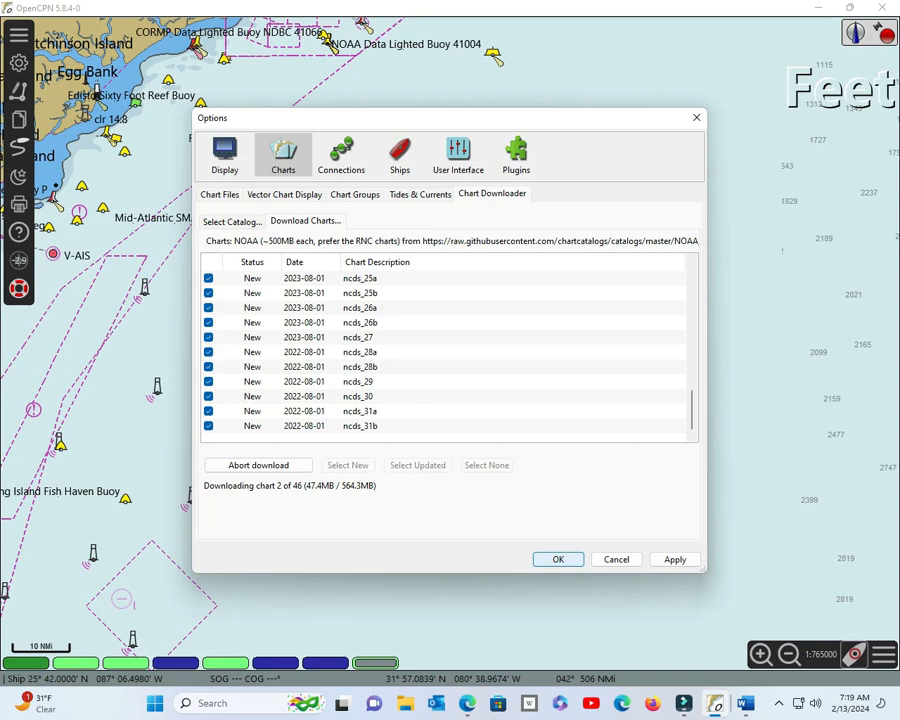
# - Switch from the running OpenCPN chart download to the web browser
pyautogui.click(558, 560)
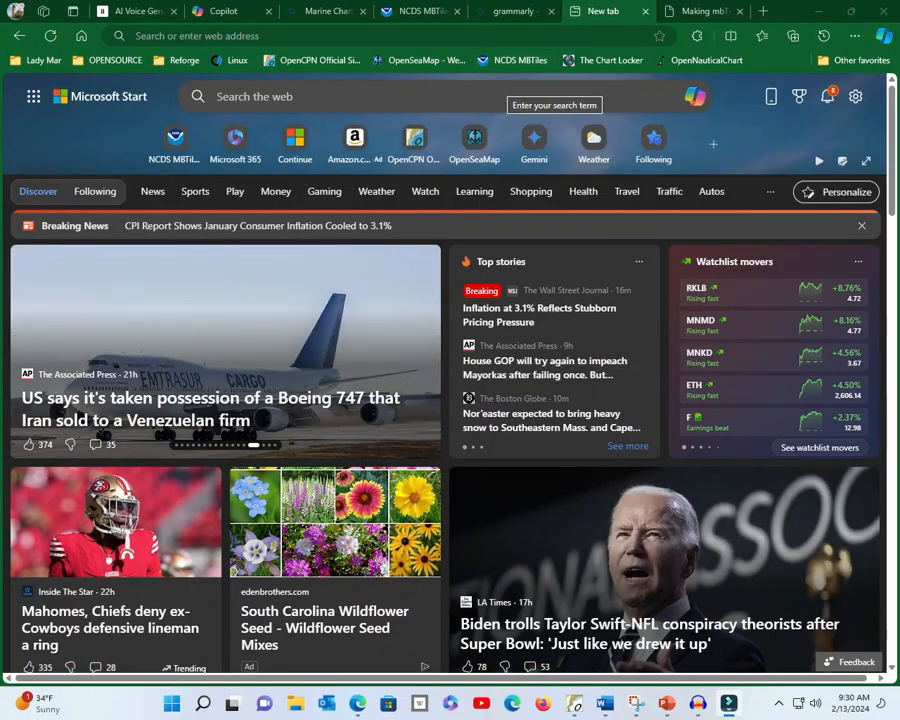
# - Start the ncds_06 MBTiles download from the NOAA page with a custom save location
pyautogui.click(610, 12)
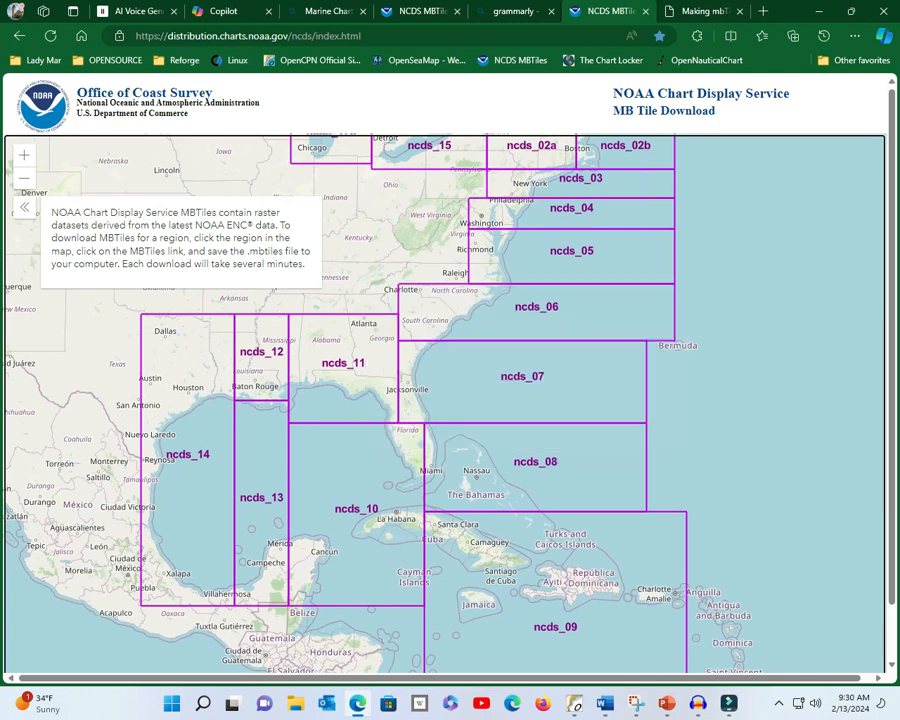
pyautogui.click(536, 306)
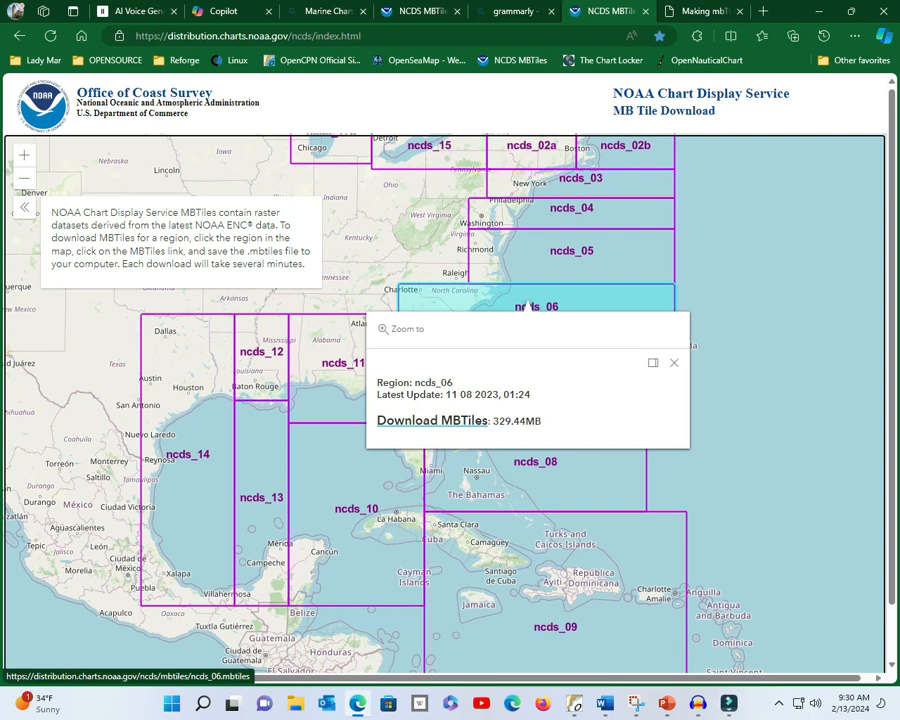
pyautogui.click(432, 420)
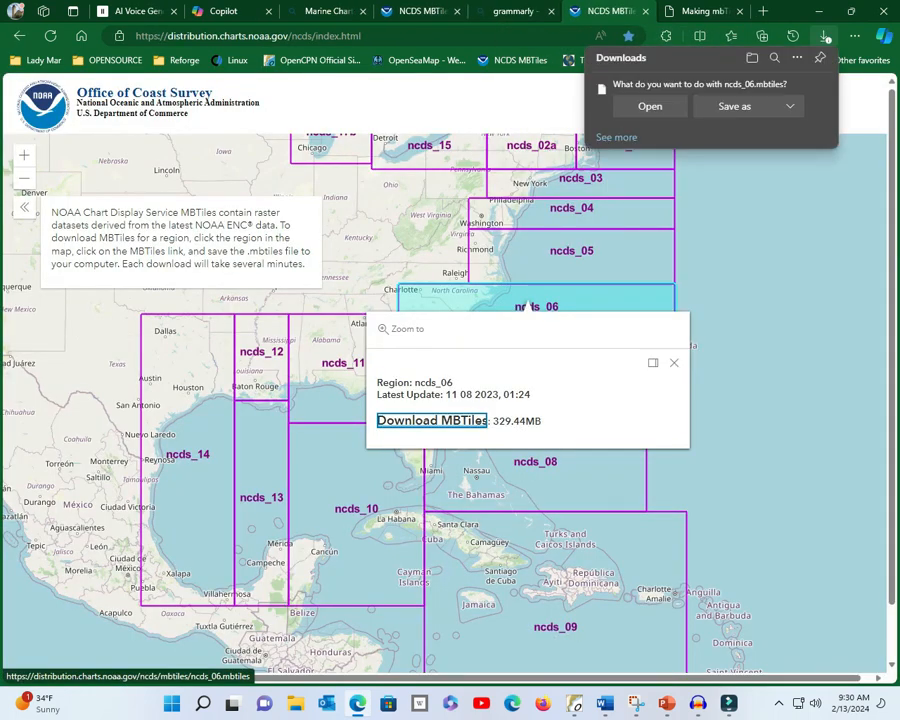
pyautogui.click(732, 106)
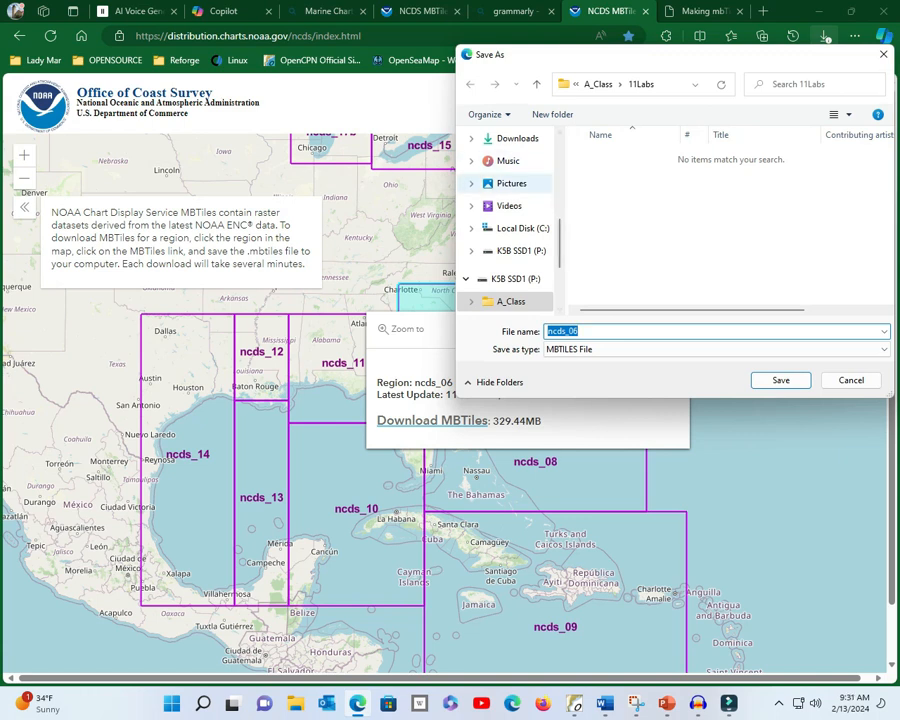
# - Save ncds_06 into P:\Charts\Region6\MBTiles on the chart drive
pyautogui.click(518, 278)
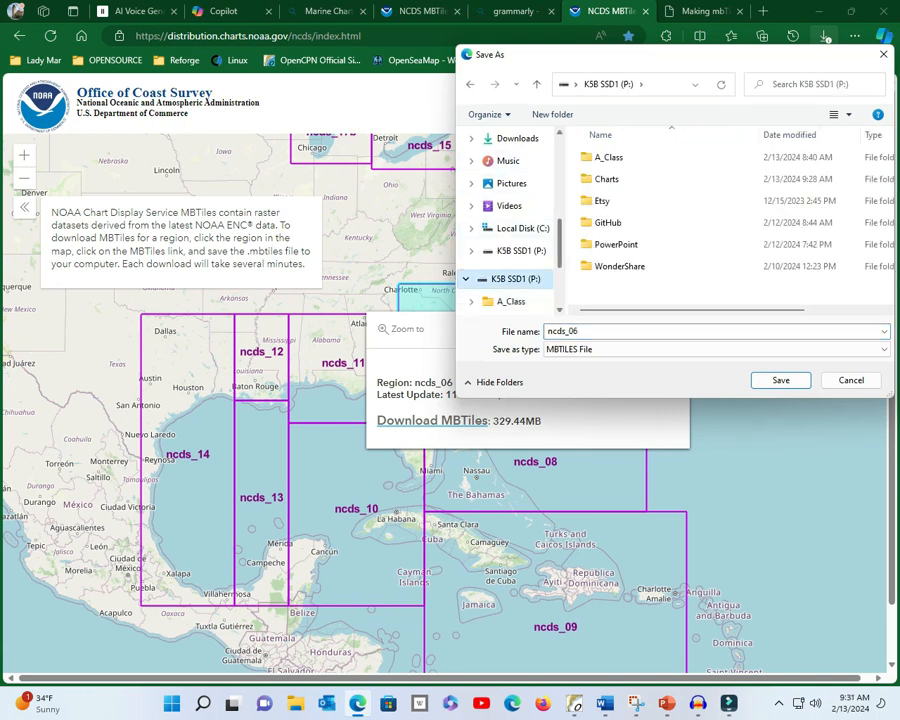
pyautogui.doubleClick(602, 180)
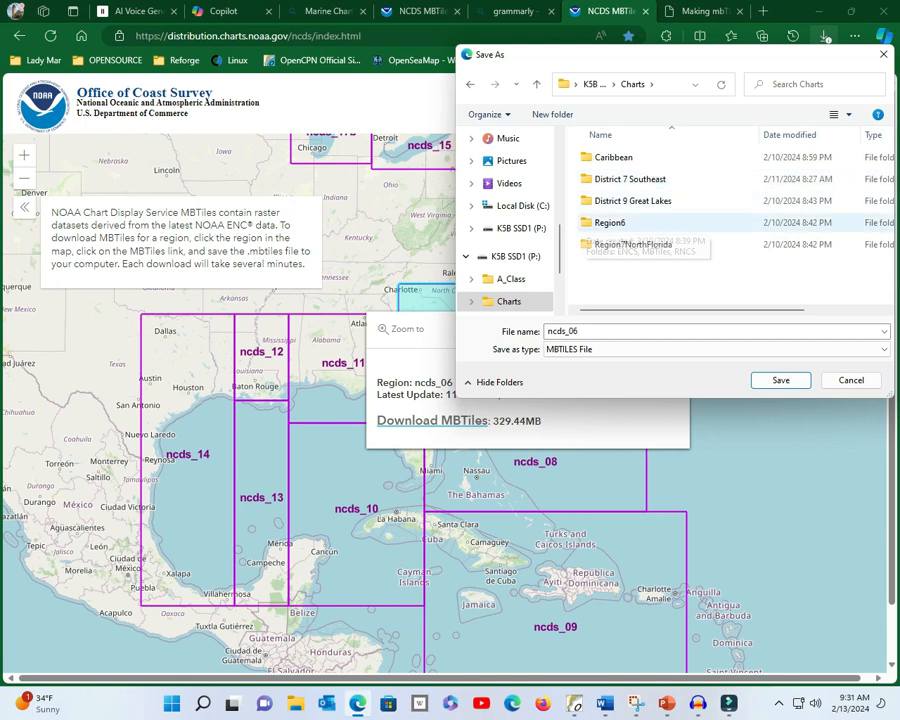
pyautogui.rightClick(608, 222)
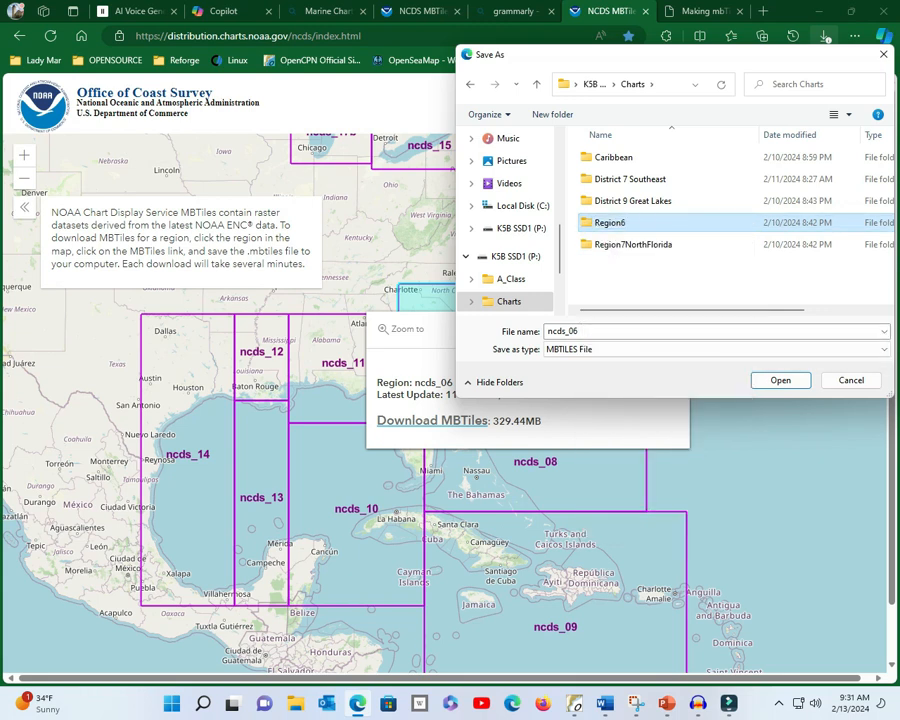
pyautogui.doubleClick(608, 222)
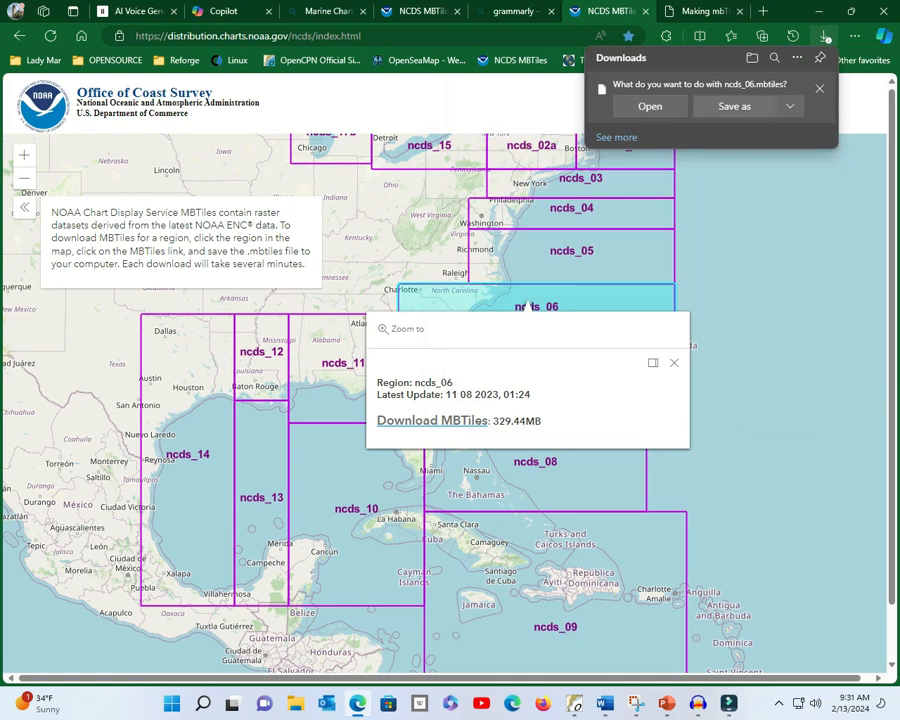
pyautogui.click(734, 106)
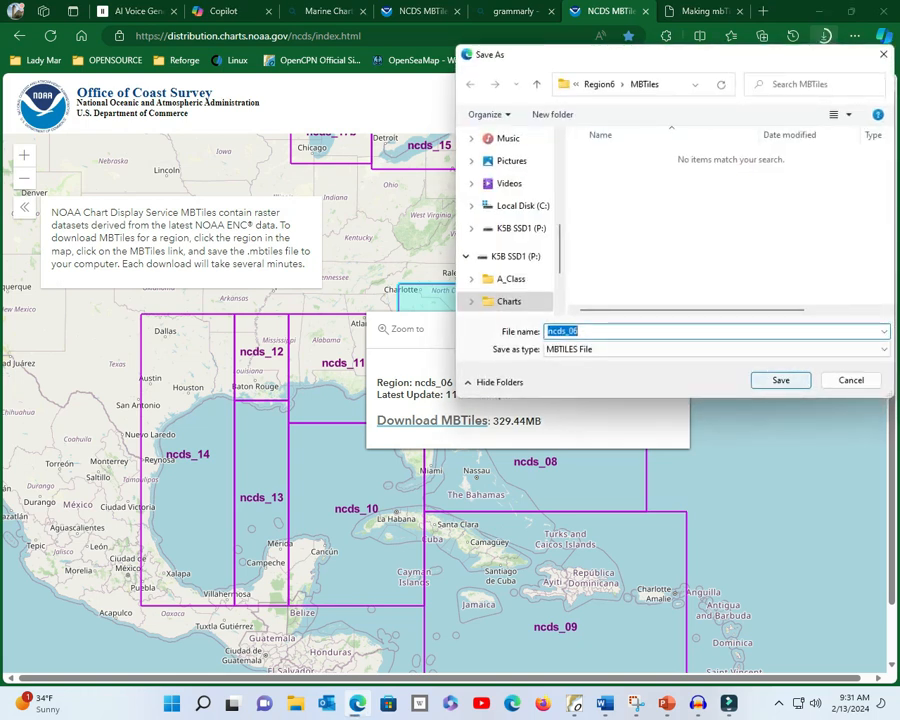
pyautogui.click(780, 380)
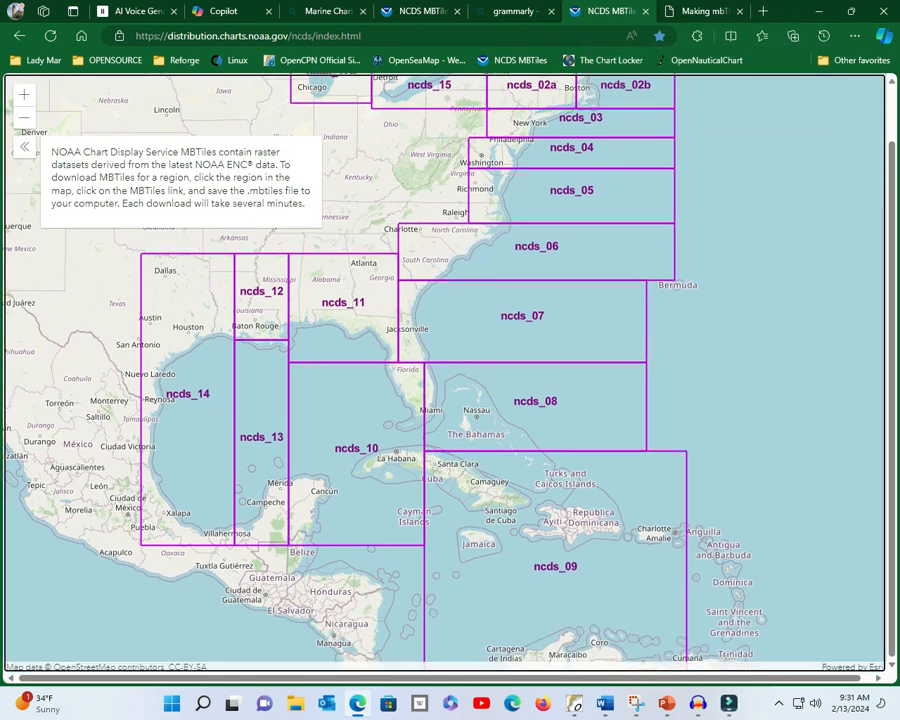
# - Download the ncds_07 MBTiles into the Charts\Region7NorthFlorida folder
pyautogui.click(520, 316)
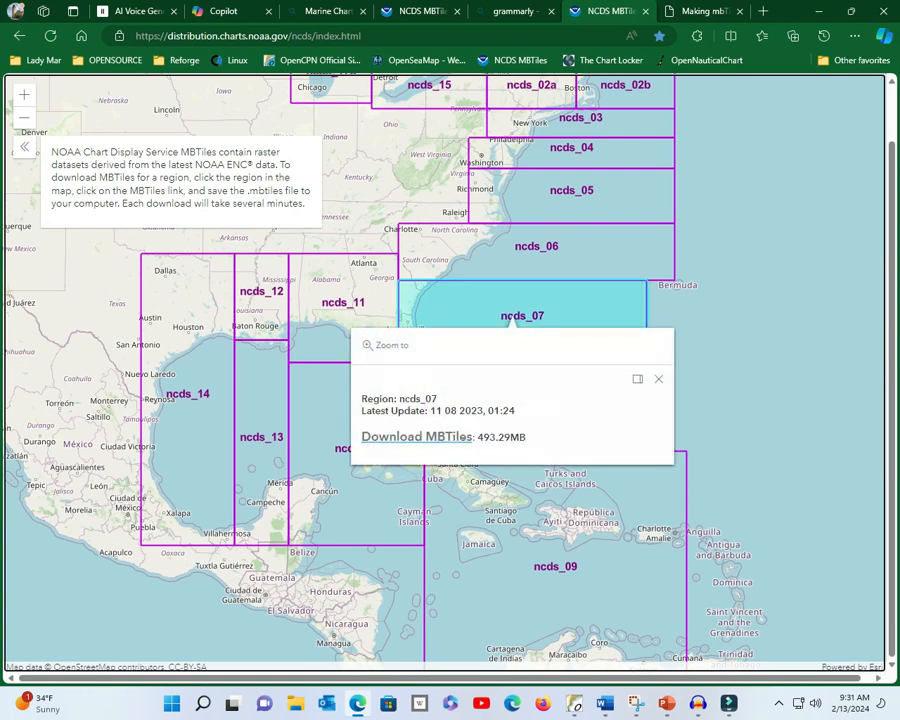
pyautogui.click(416, 436)
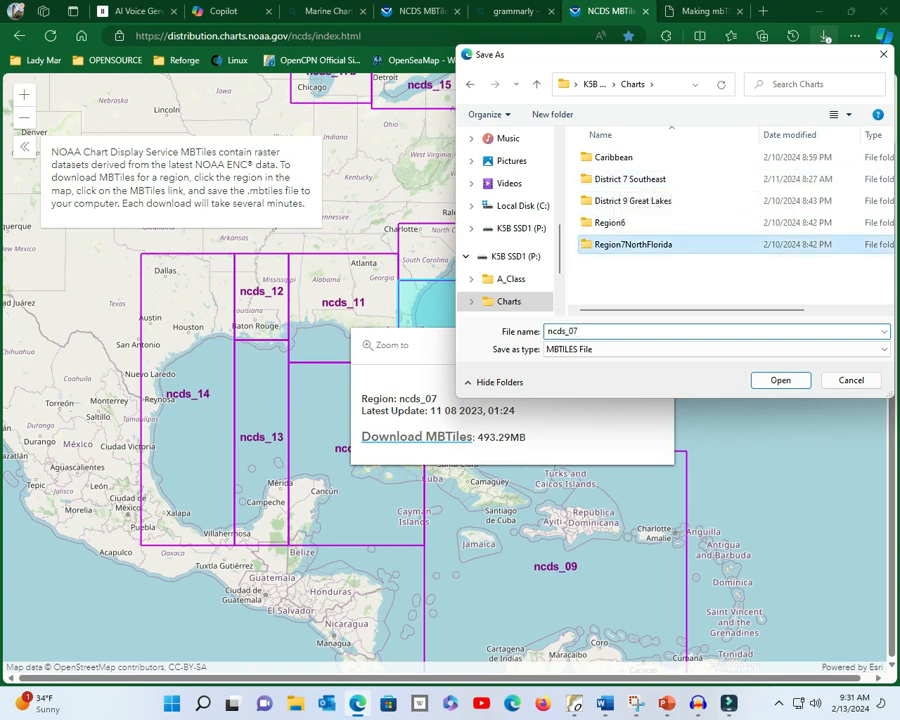
pyautogui.doubleClick(632, 244)
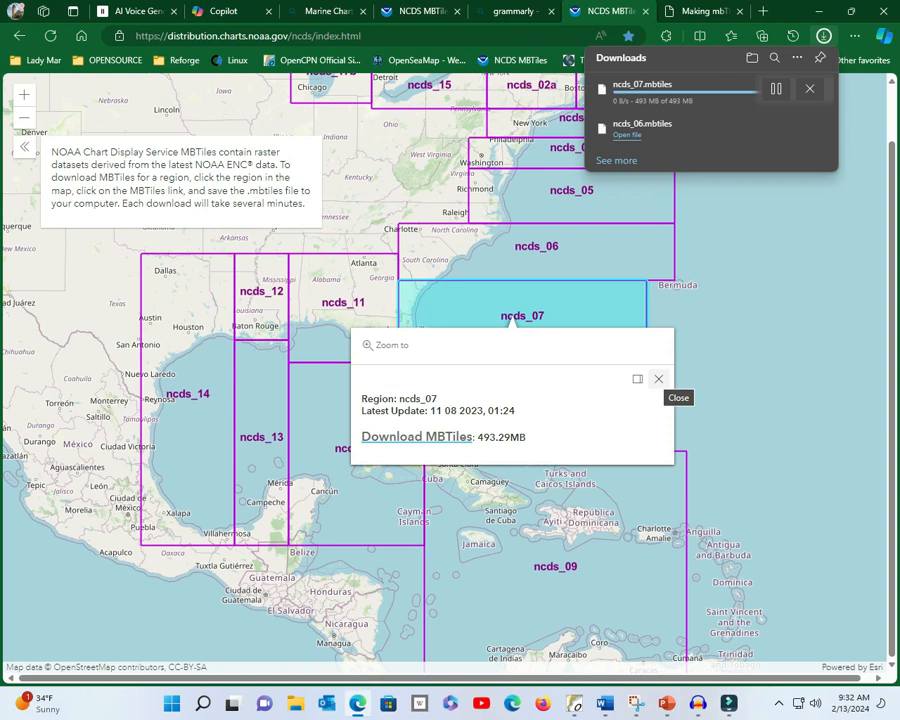
pyautogui.click(678, 396)
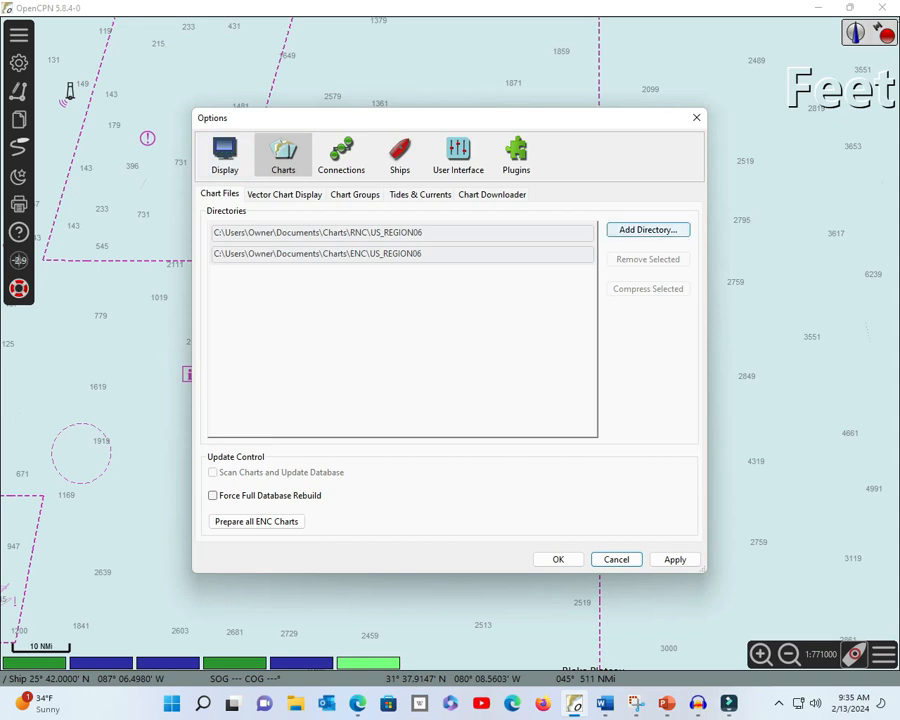
# - Add P:\Charts\Region6\MBTiles as a chart directory
pyautogui.click(648, 228)
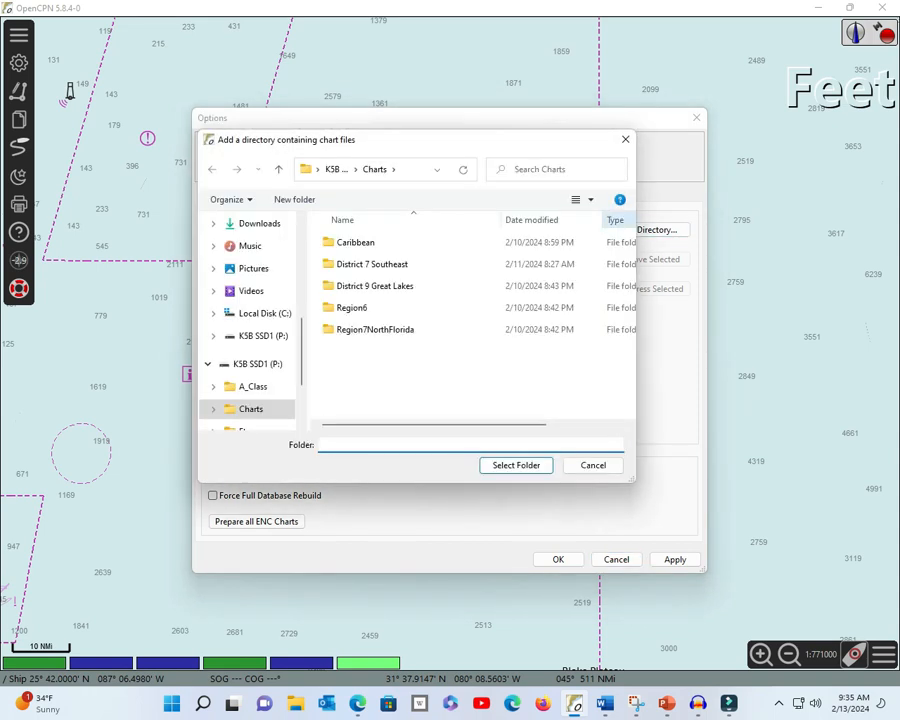
pyautogui.doubleClick(352, 308)
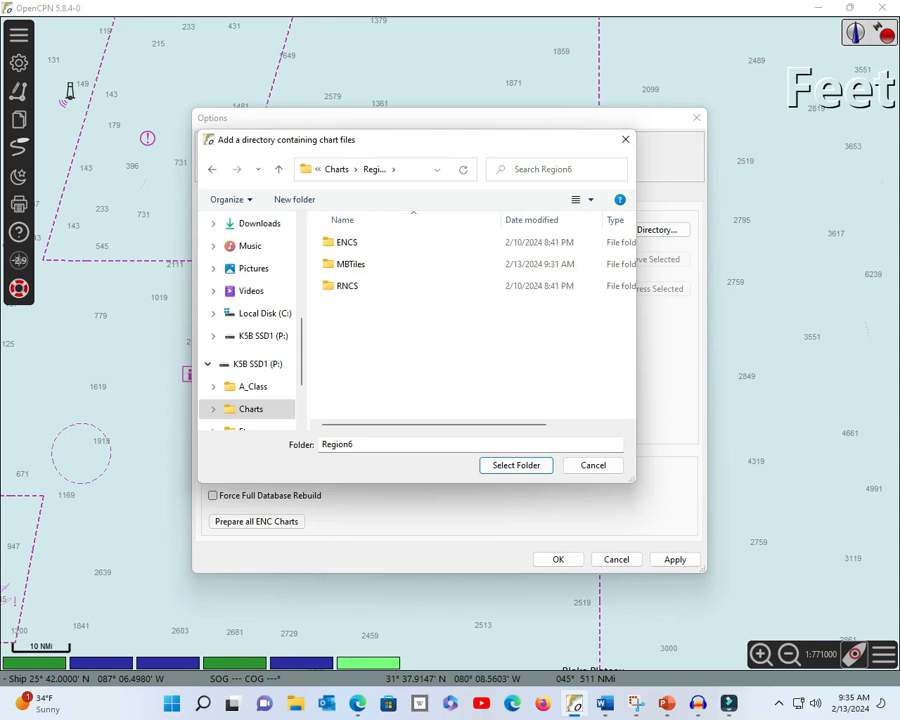
pyautogui.doubleClick(350, 264)
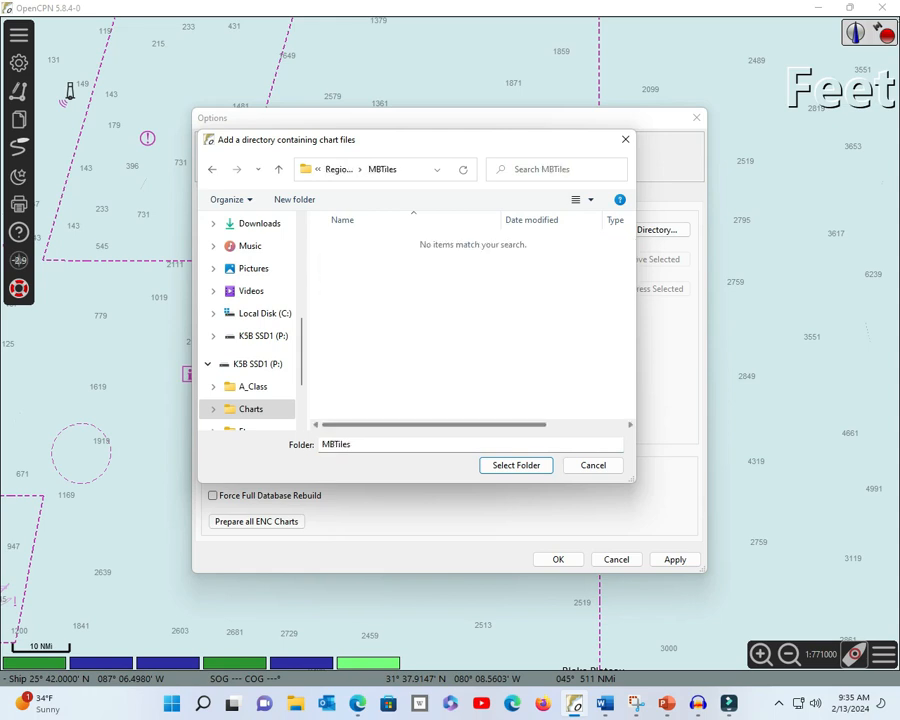
pyautogui.click(516, 464)
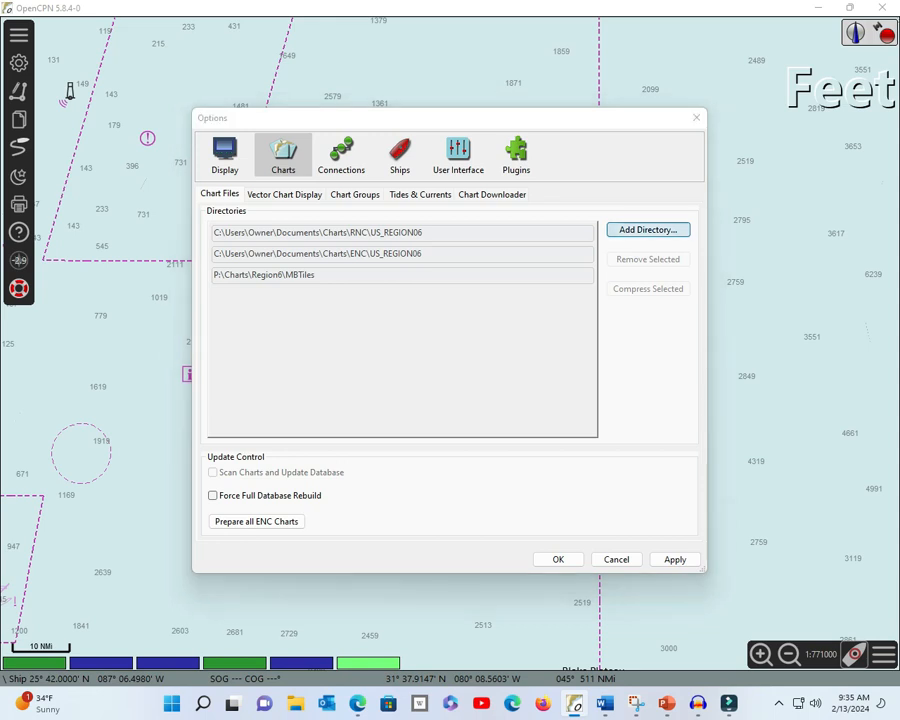
# - Add P:\Charts\Region7NorthFlorida\MBTiles as a chart directory
pyautogui.click(648, 228)
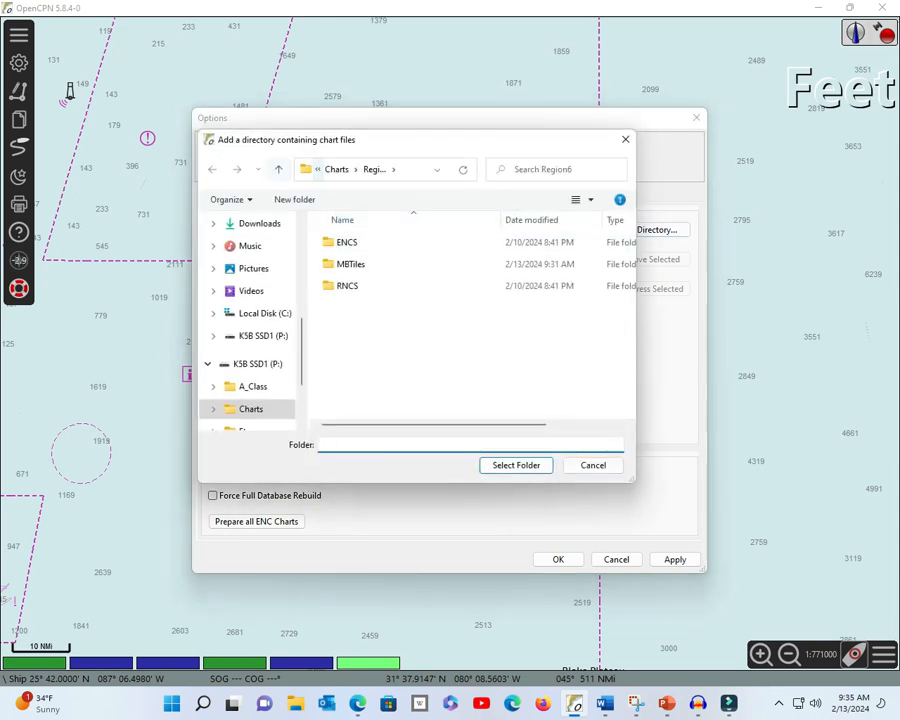
pyautogui.click(278, 168)
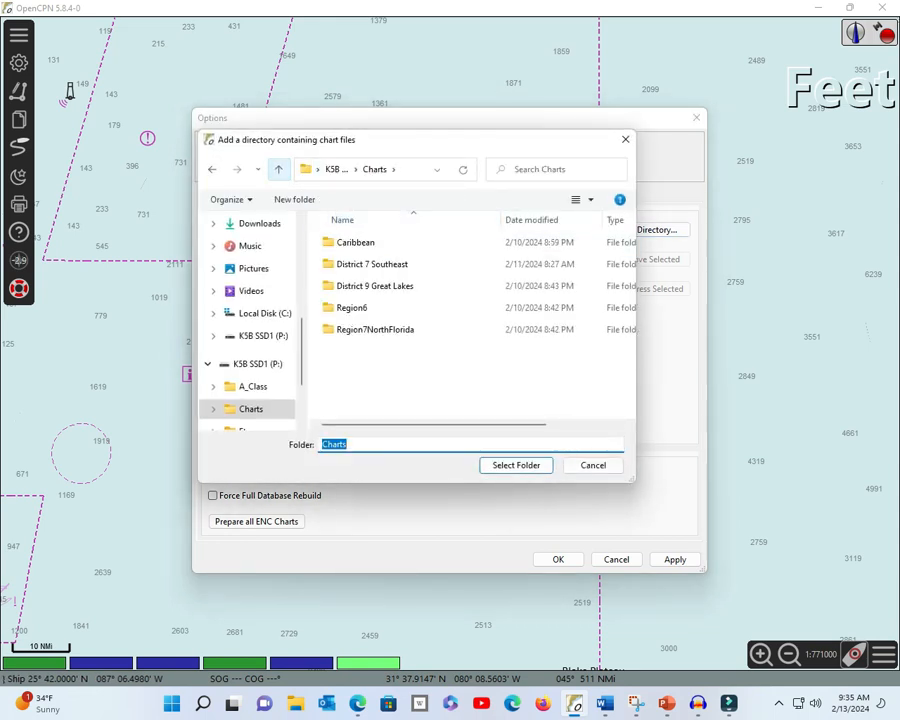
pyautogui.click(376, 328)
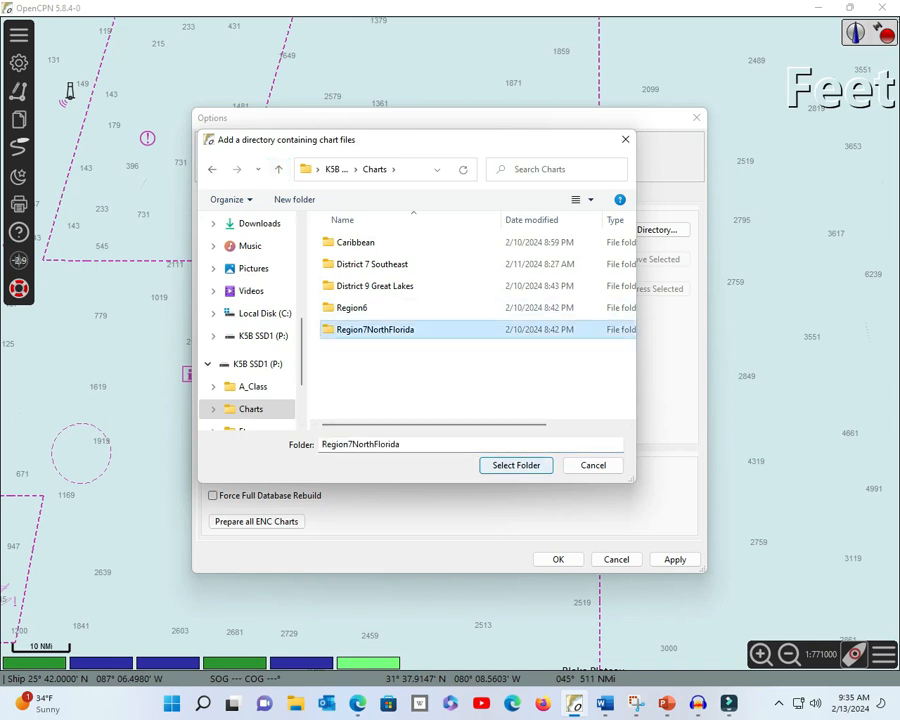
pyautogui.doubleClick(376, 328)
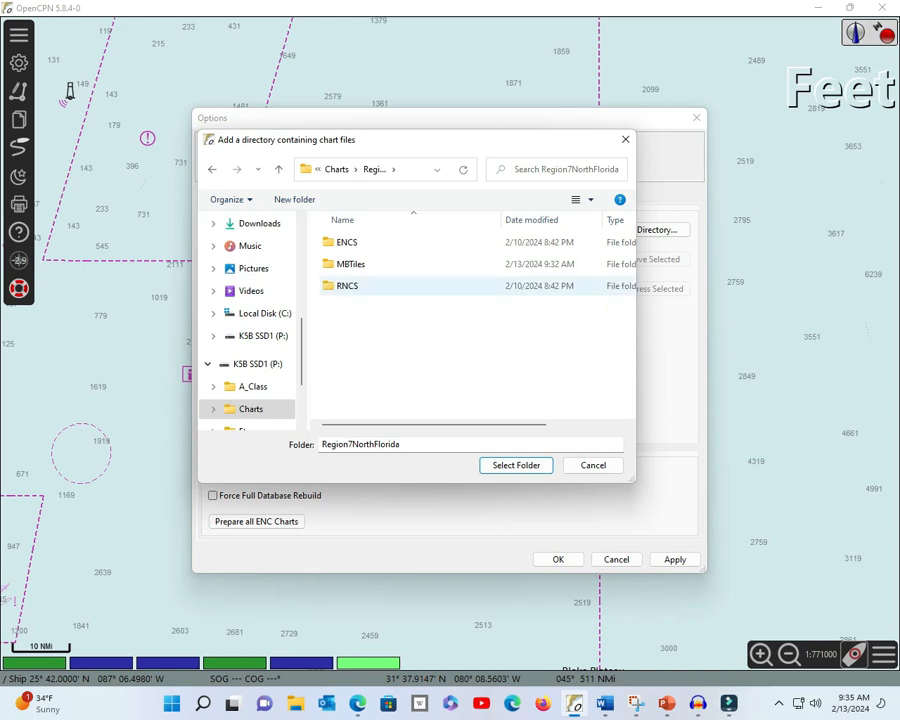
pyautogui.doubleClick(352, 264)
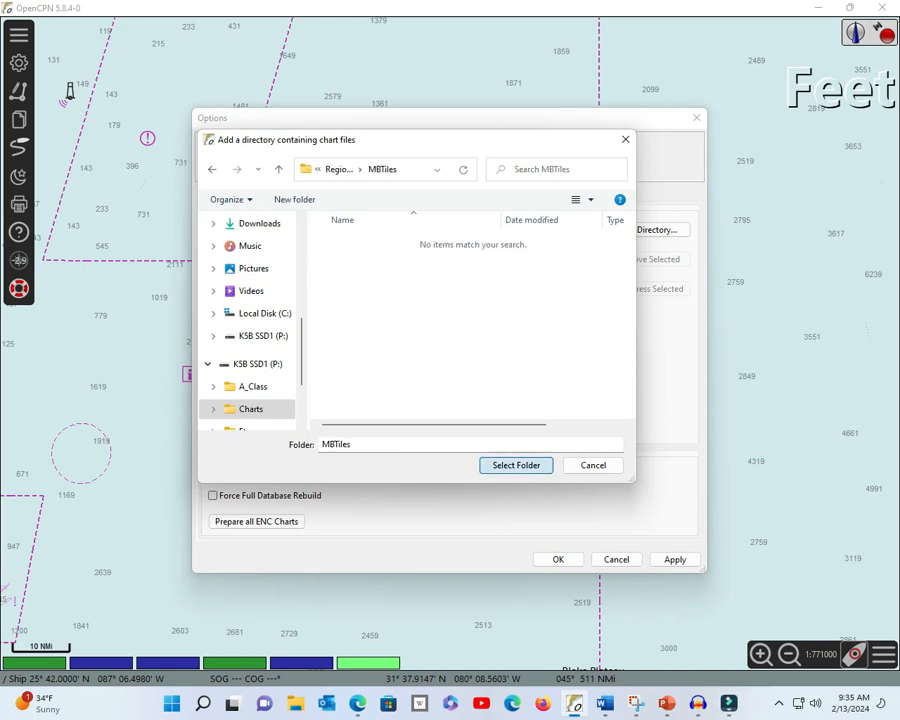
pyautogui.click(516, 464)
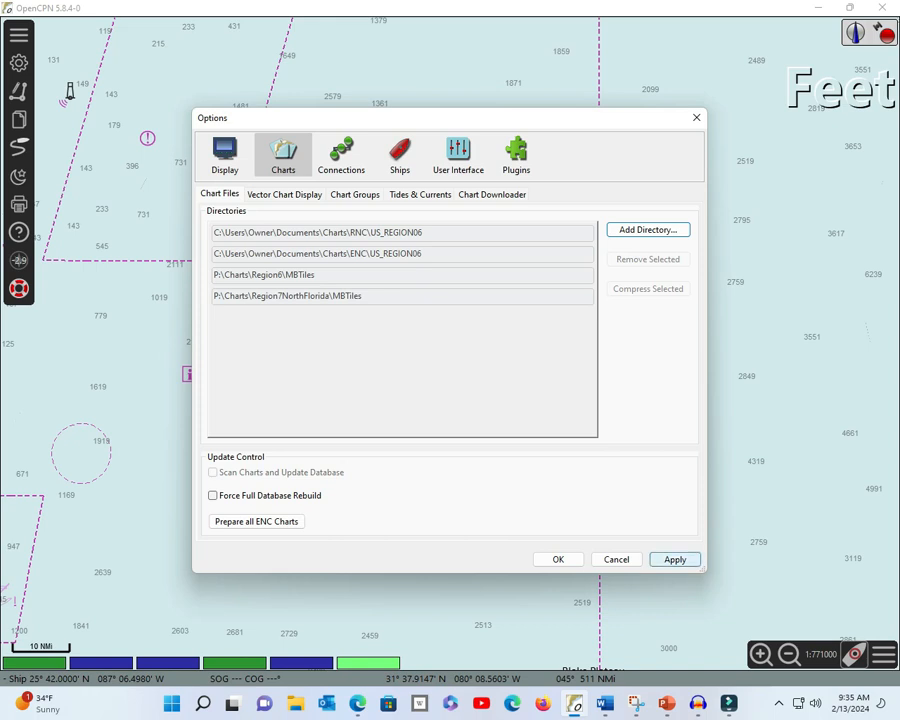
# - Apply Scan Charts and Force Full Database Rebuild to rescan all charts
pyautogui.click(674, 560)
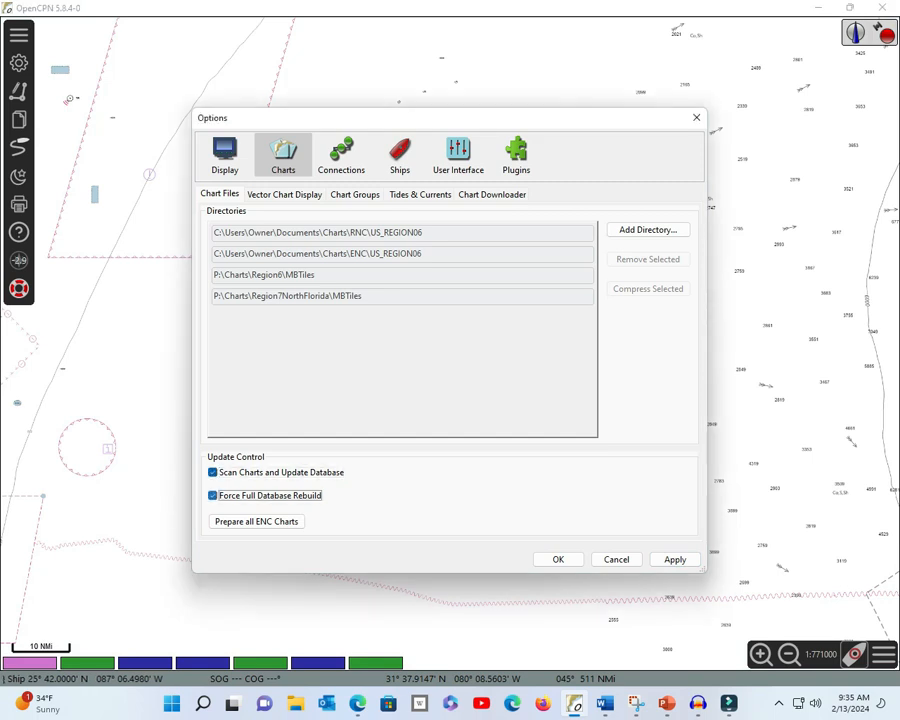
pyautogui.click(256, 520)
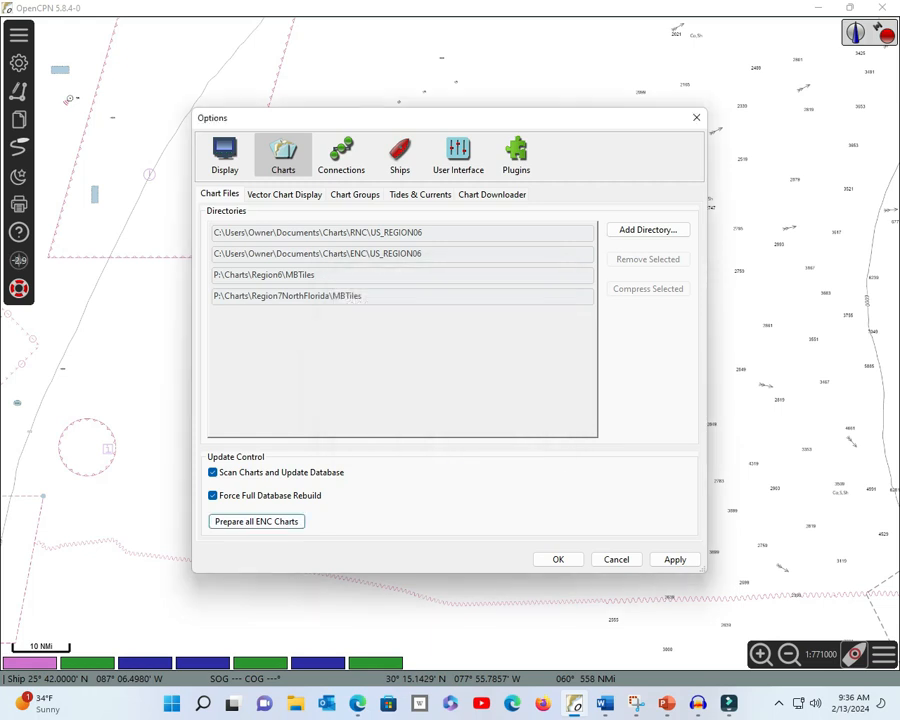
pyautogui.click(674, 560)
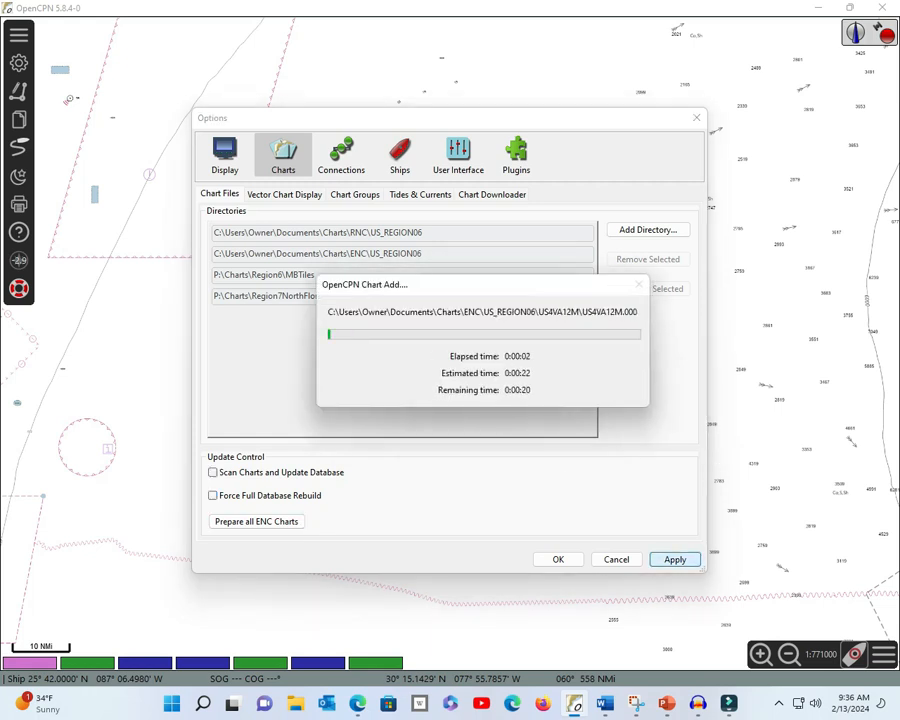